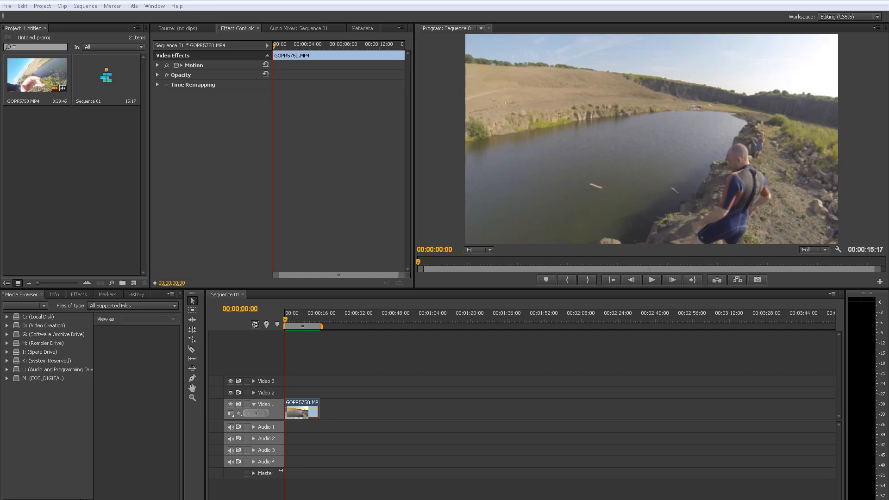
mouse_move(155, 5)
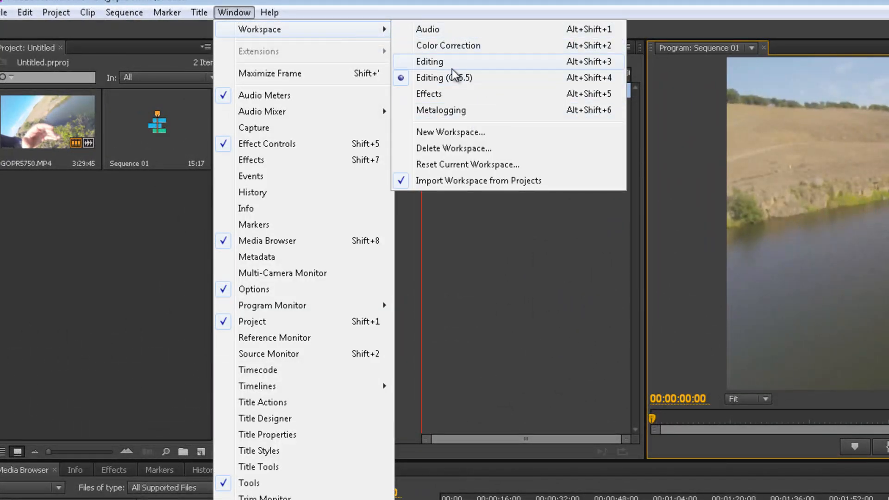
mouse_move(470, 78)
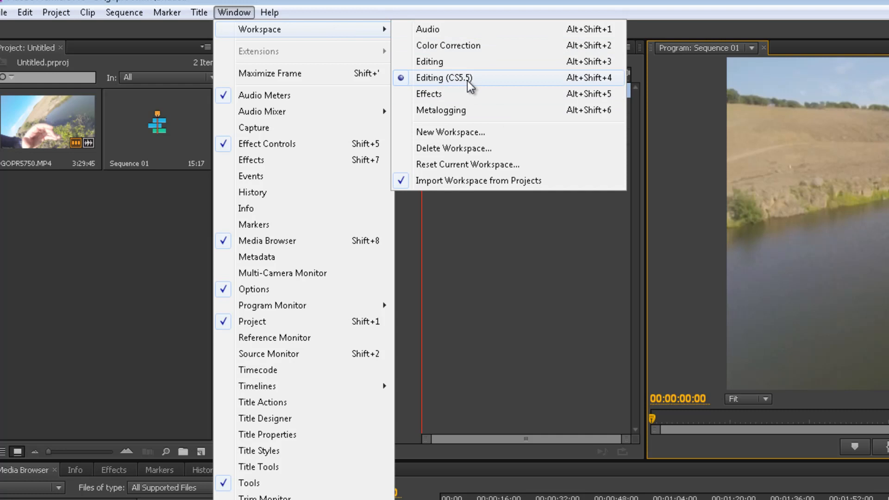
mouse_move(536, 354)
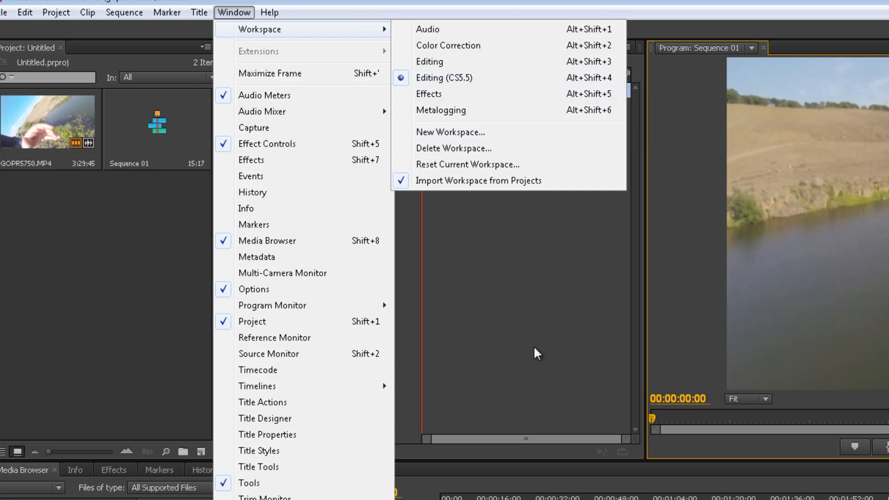
- Switch to the Editing (CS5.5) workspace layout before zooming the timeline
click(444, 77)
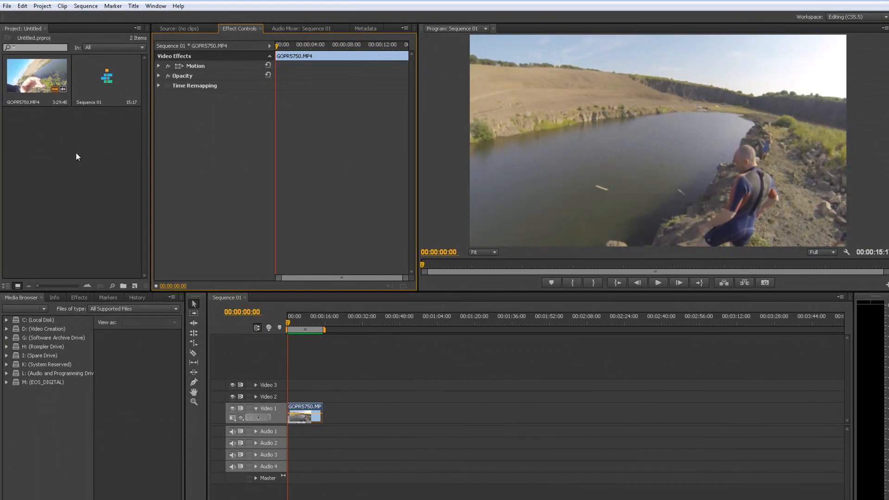
mouse_move(657, 228)
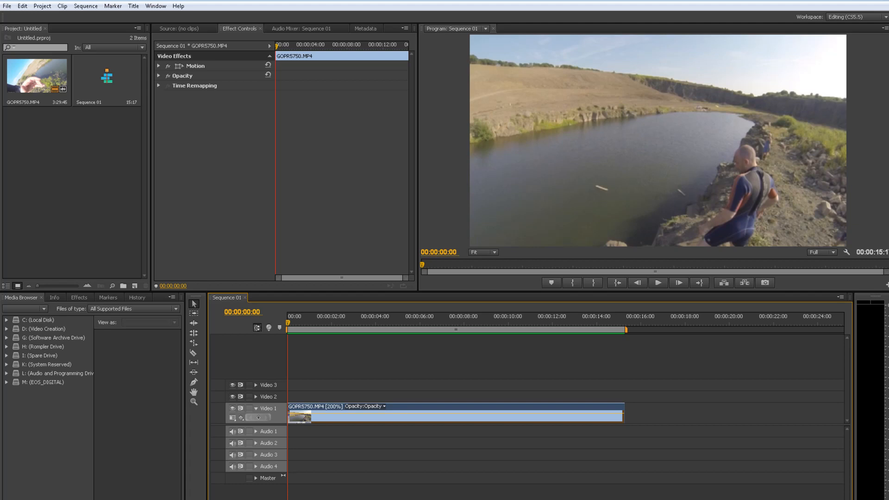
mouse_move(365, 419)
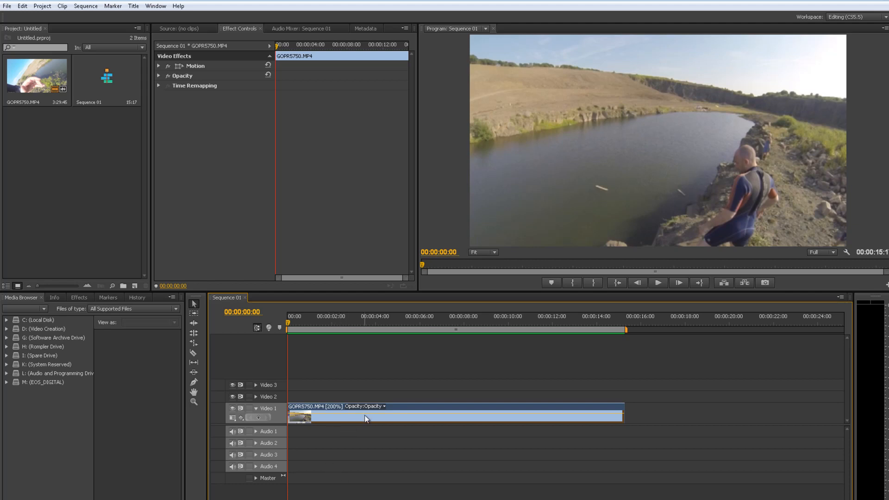
mouse_move(366, 419)
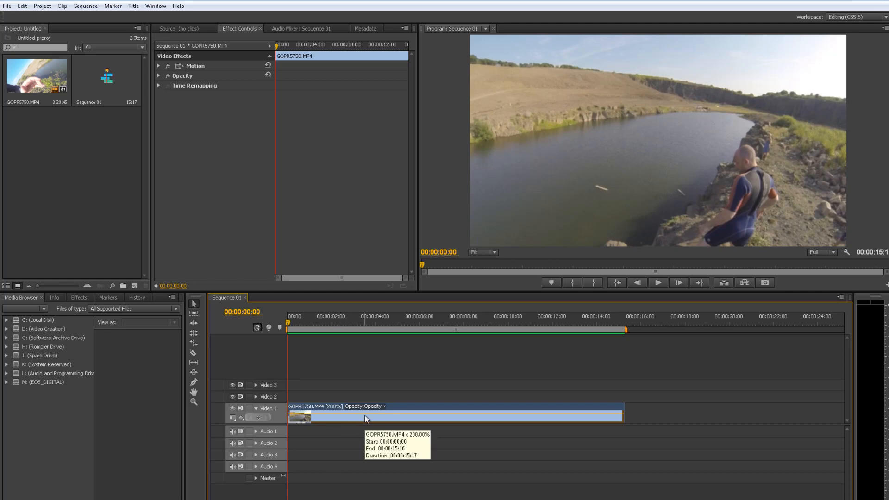
mouse_move(378, 408)
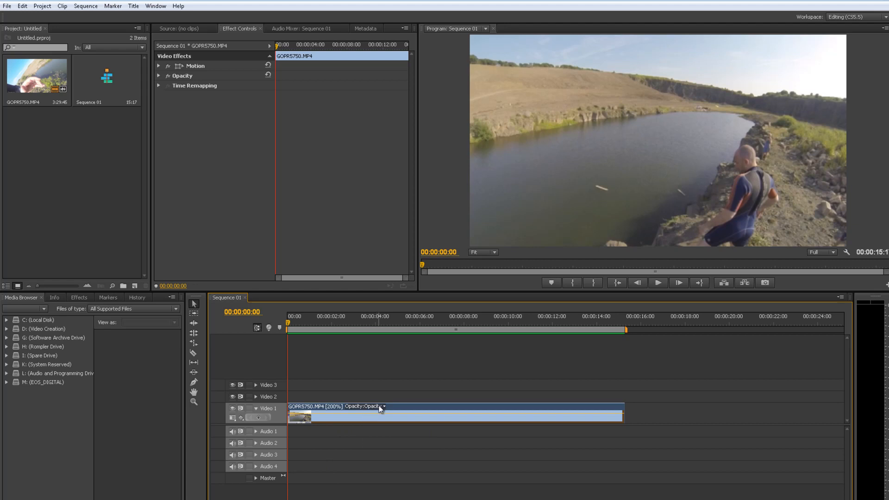
mouse_move(152, 128)
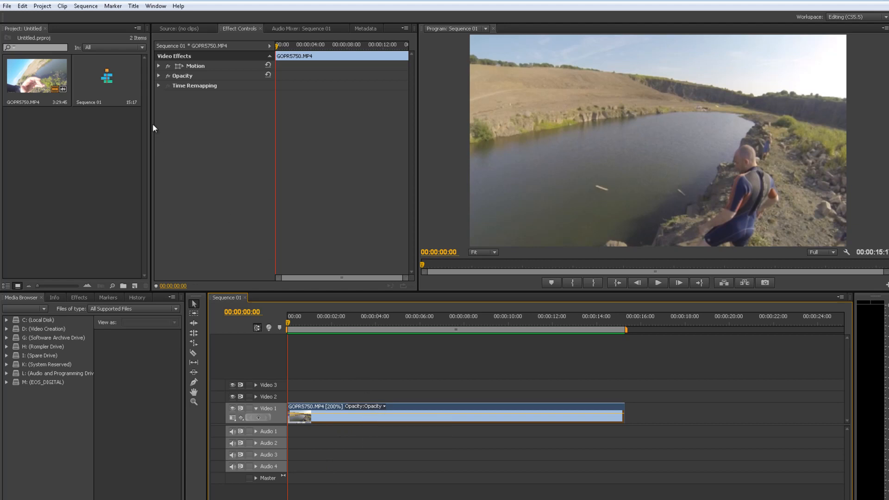
click(158, 85)
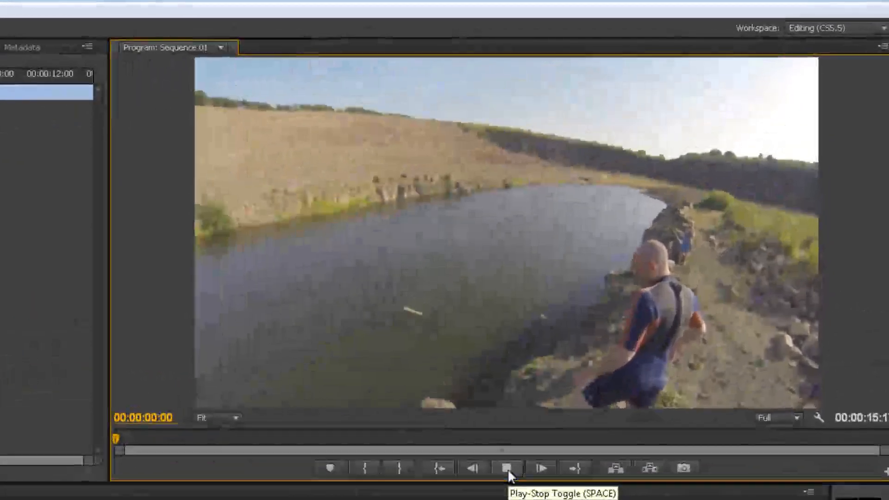
click(504, 468)
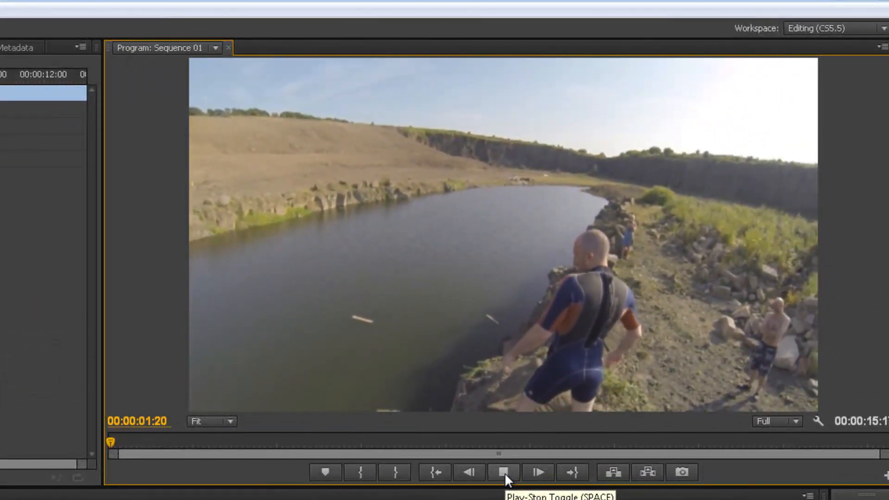
click(503, 472)
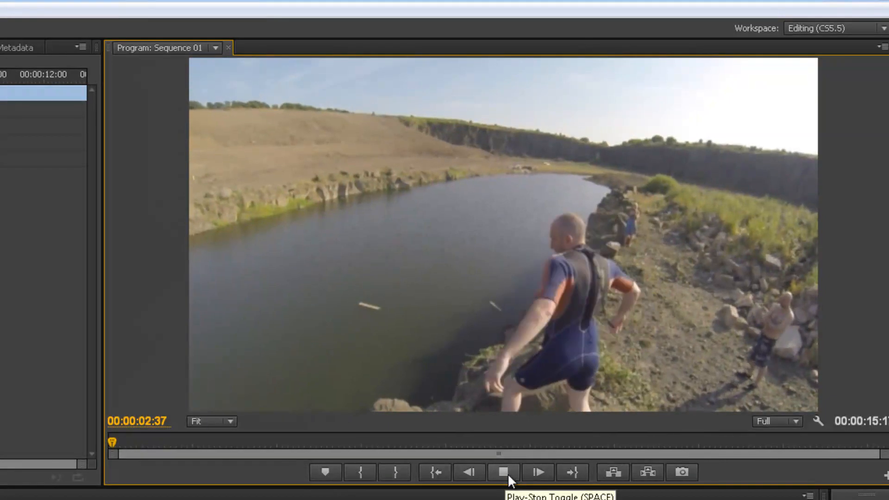
click(504, 471)
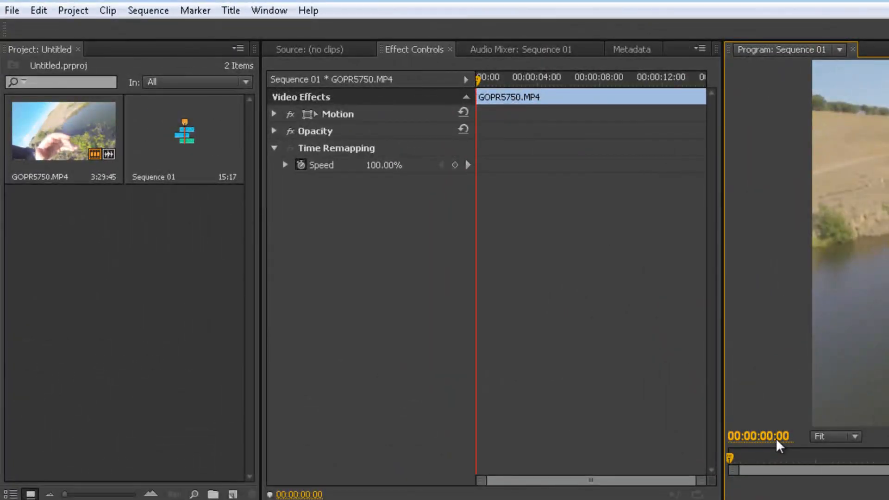
- Add a Time Remapping speed keyframe near the six-second mark of the GoPro clip
click(286, 165)
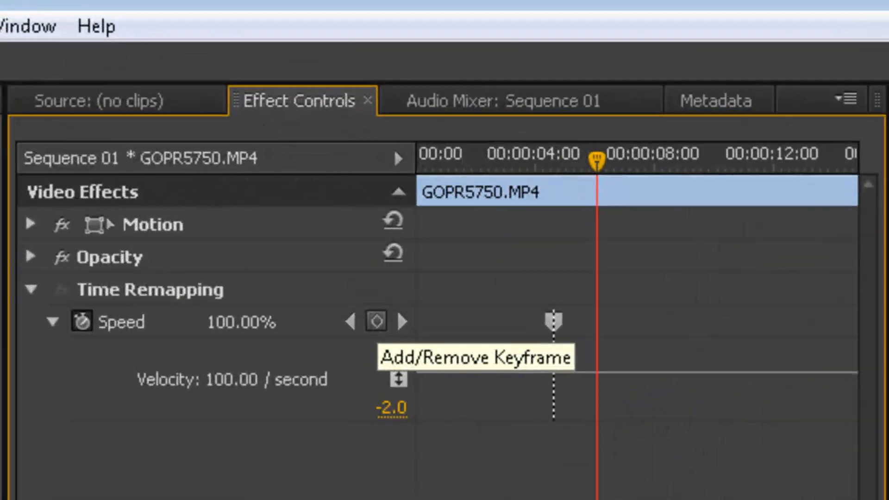
click(375, 321)
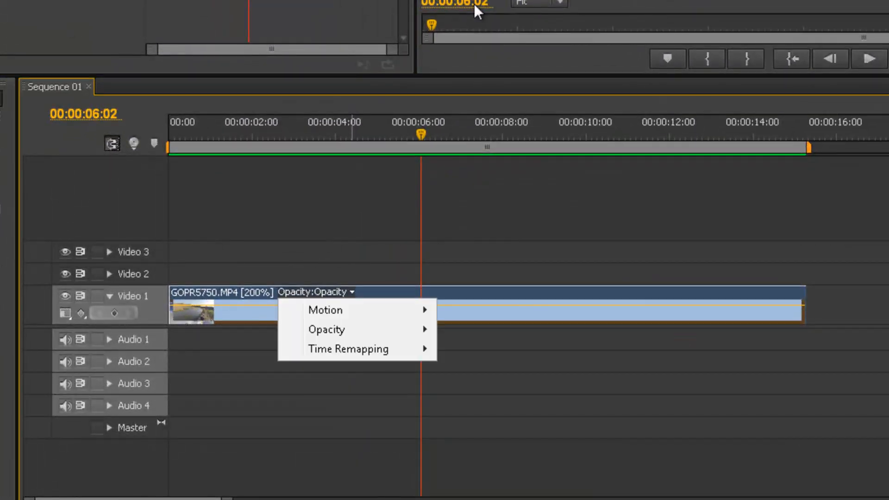
mouse_move(348, 348)
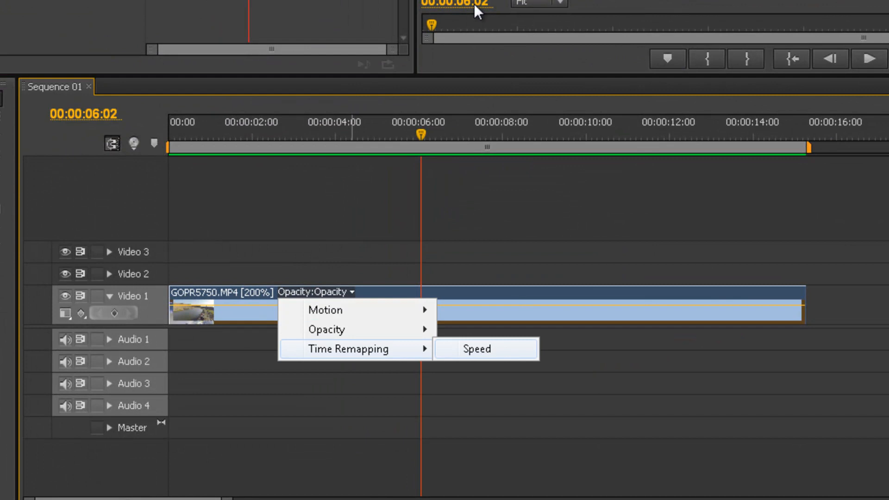
- Display the clip's Time Remapping > Speed keyframes on its timeline track
click(475, 349)
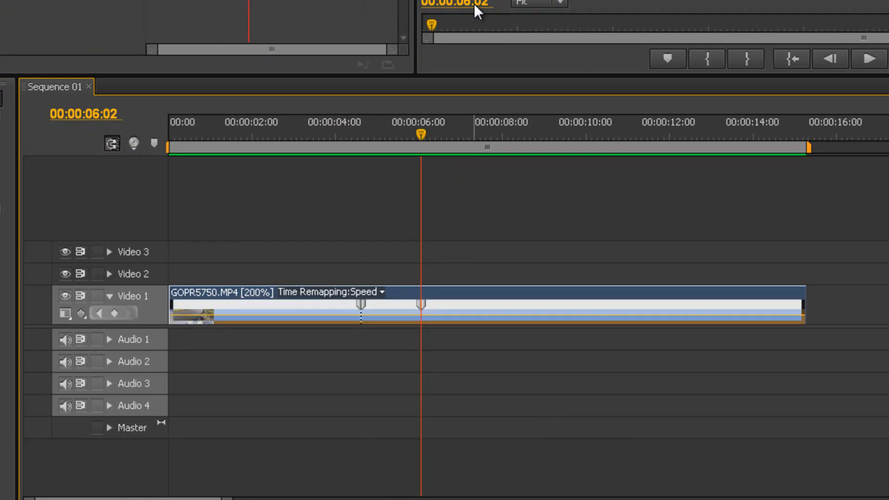
mouse_move(478, 12)
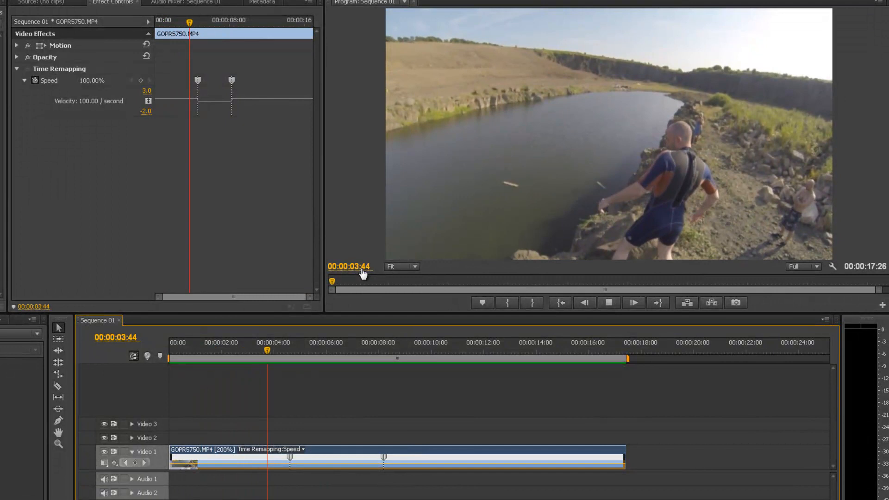
click(303, 350)
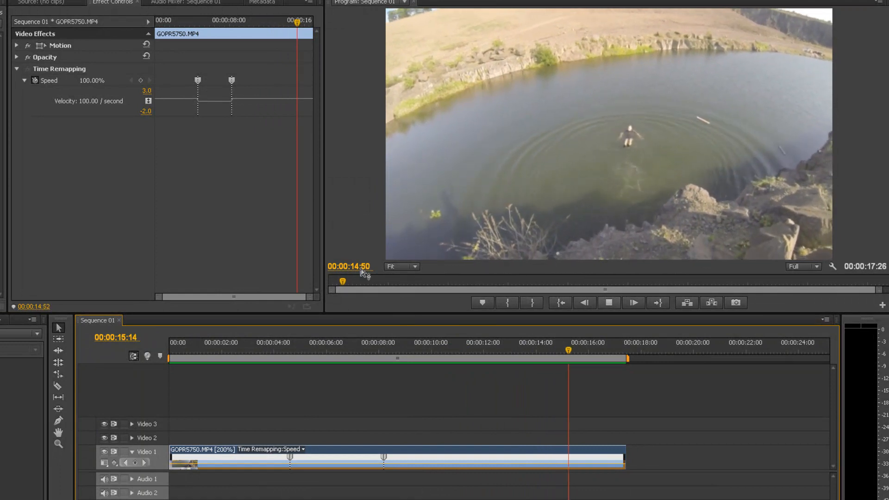
click(609, 303)
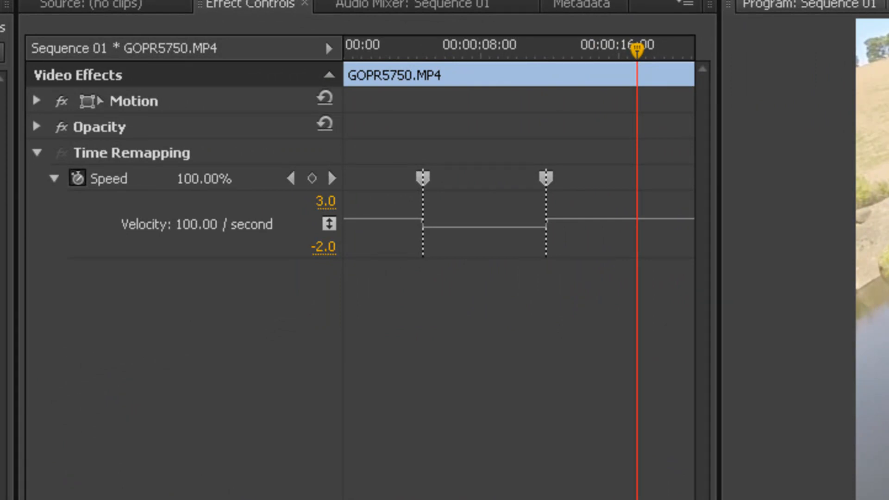
- Split the second speed keyframe apart to ramp back up to normal speed
click(547, 178)
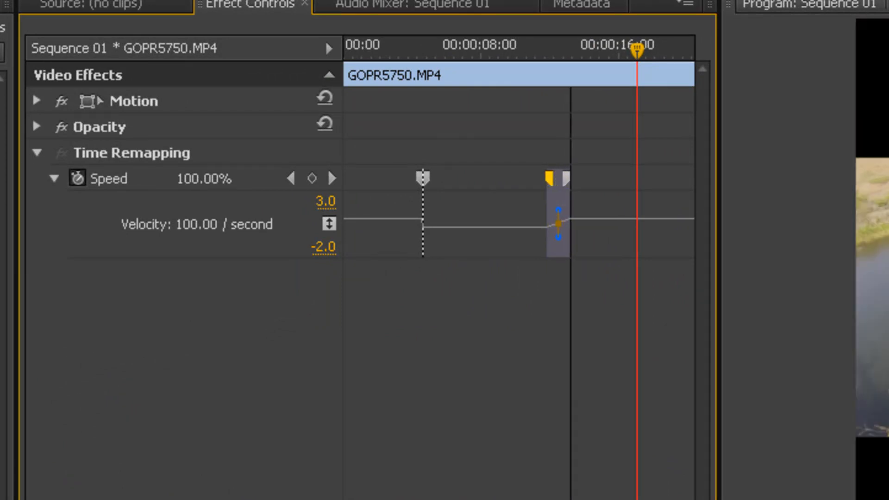